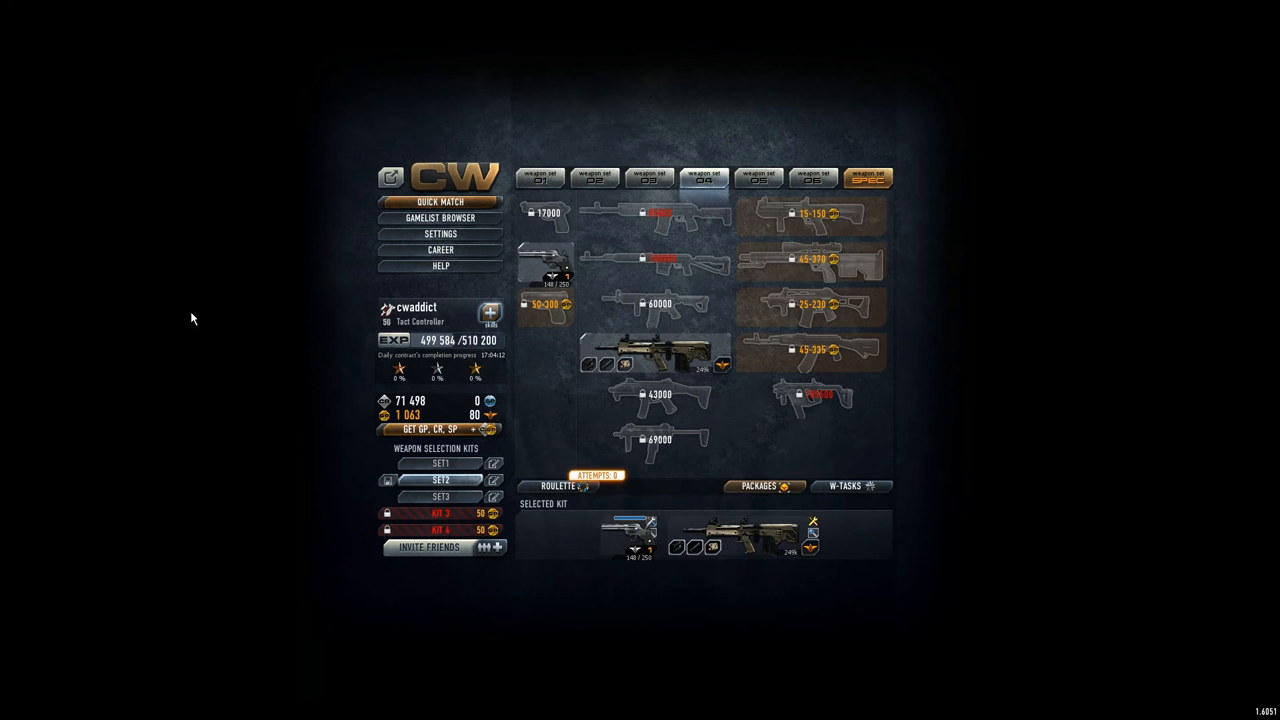
Step: Check the sniper skill tree, then join the US7_lake deathmatch server from the list
left_click(451, 249)
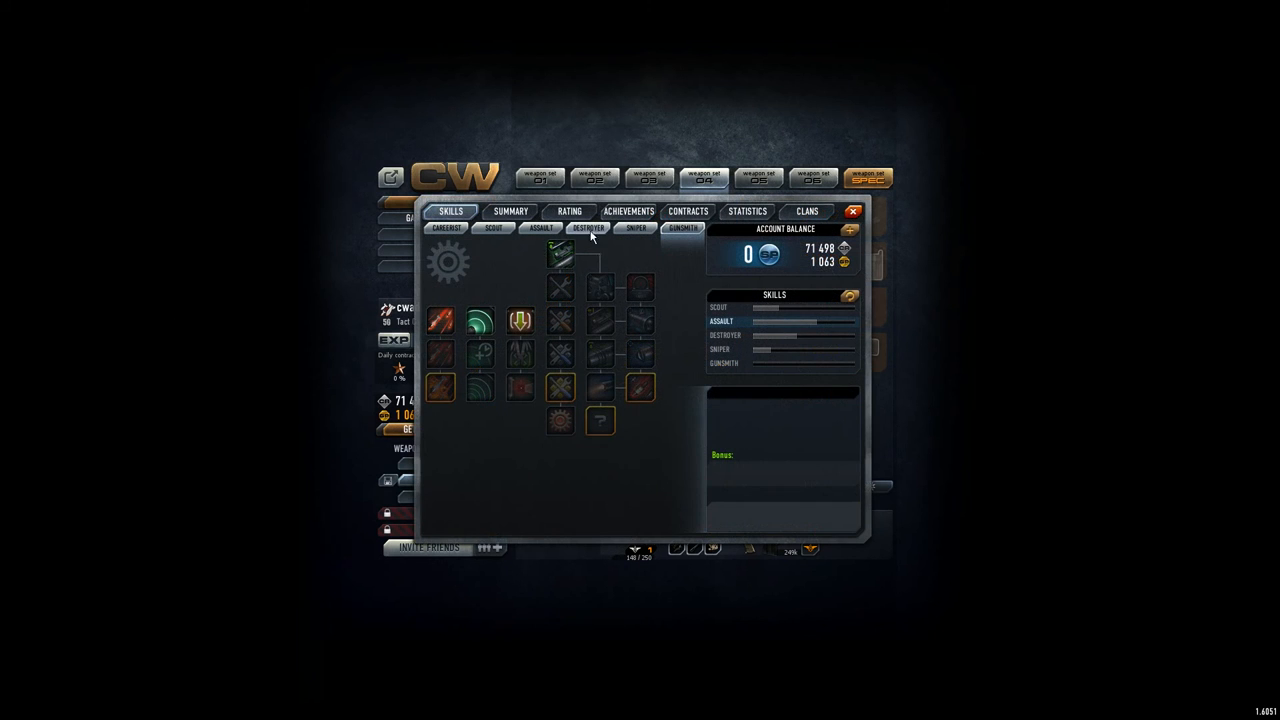
left_click(633, 229)
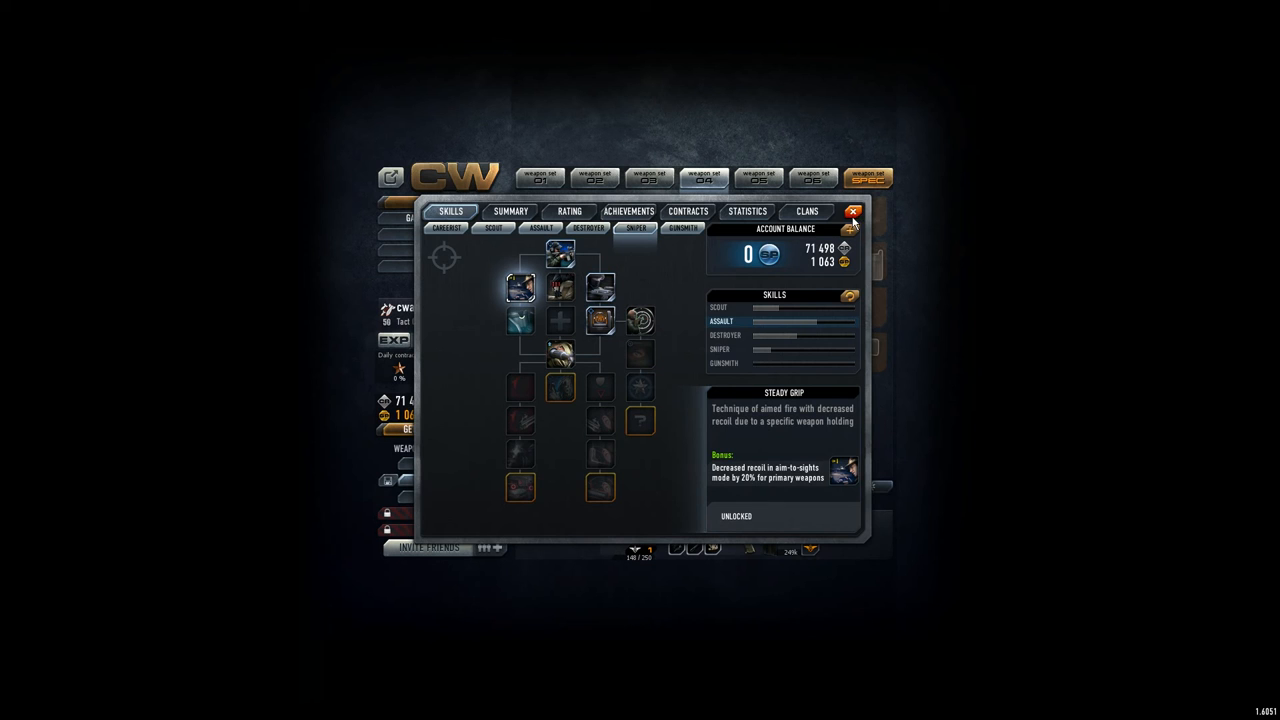
left_click(861, 210)
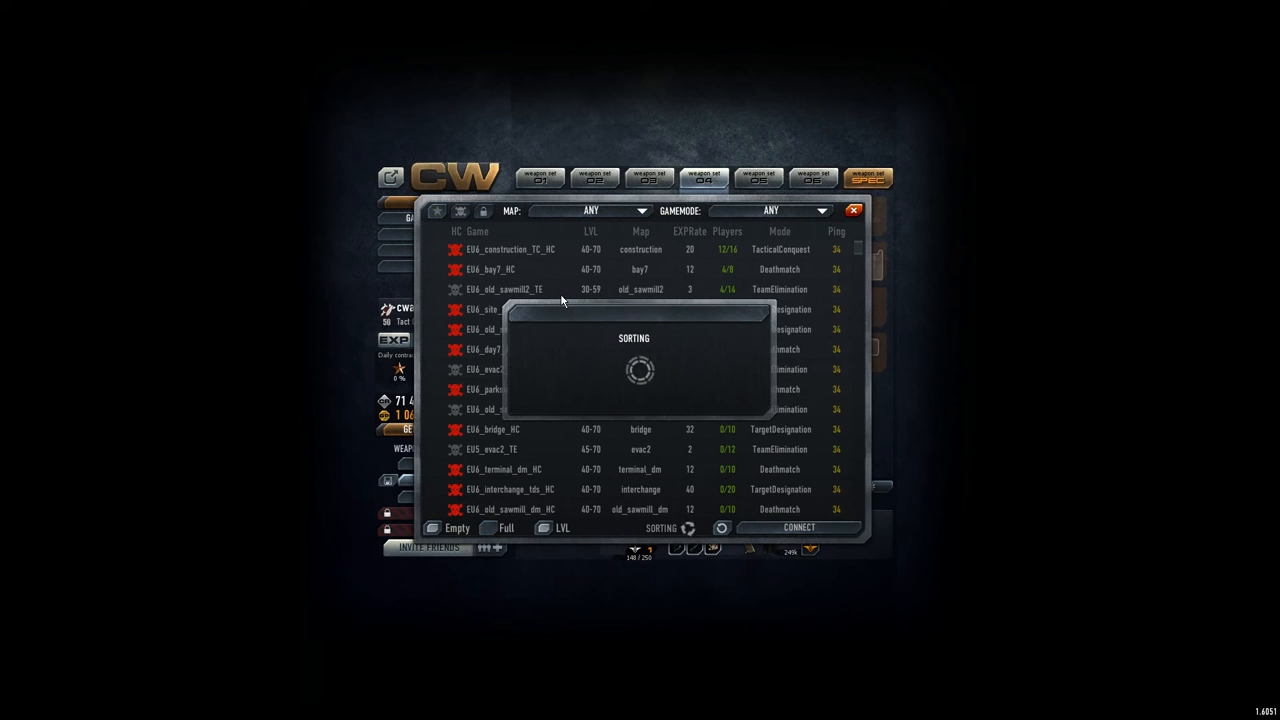
left_click(727, 231)
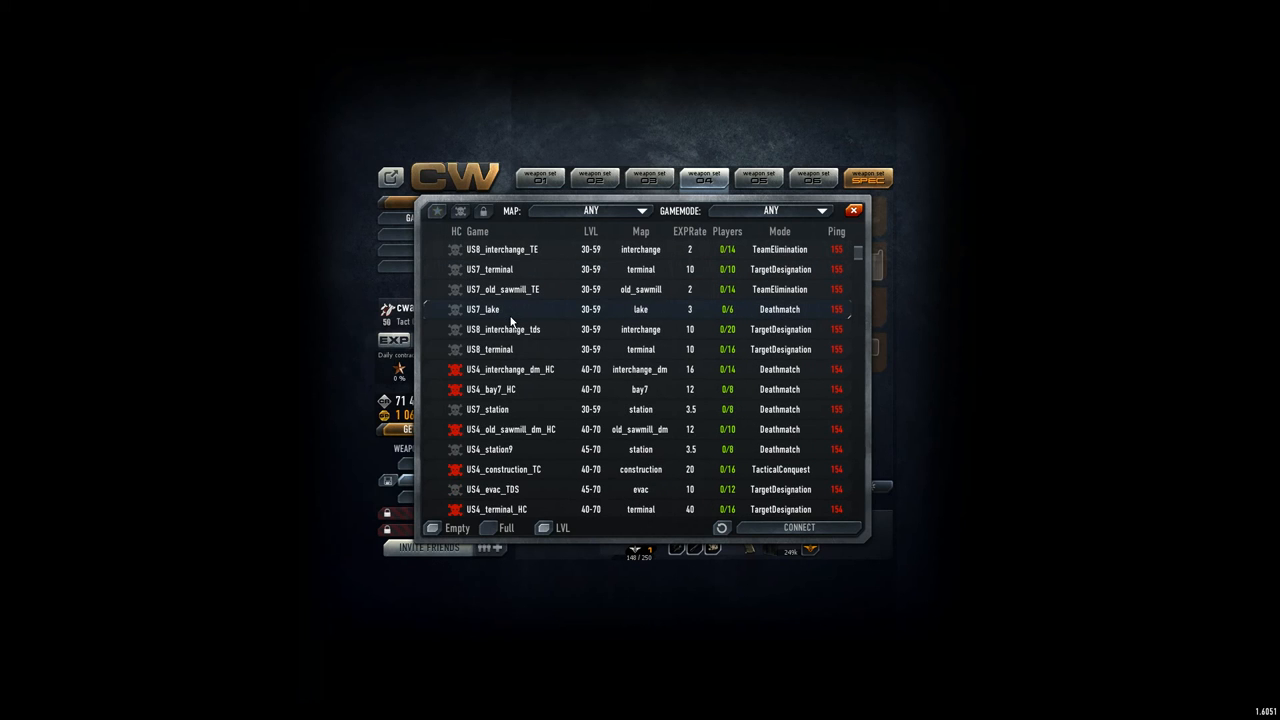
mouse_move(510, 312)
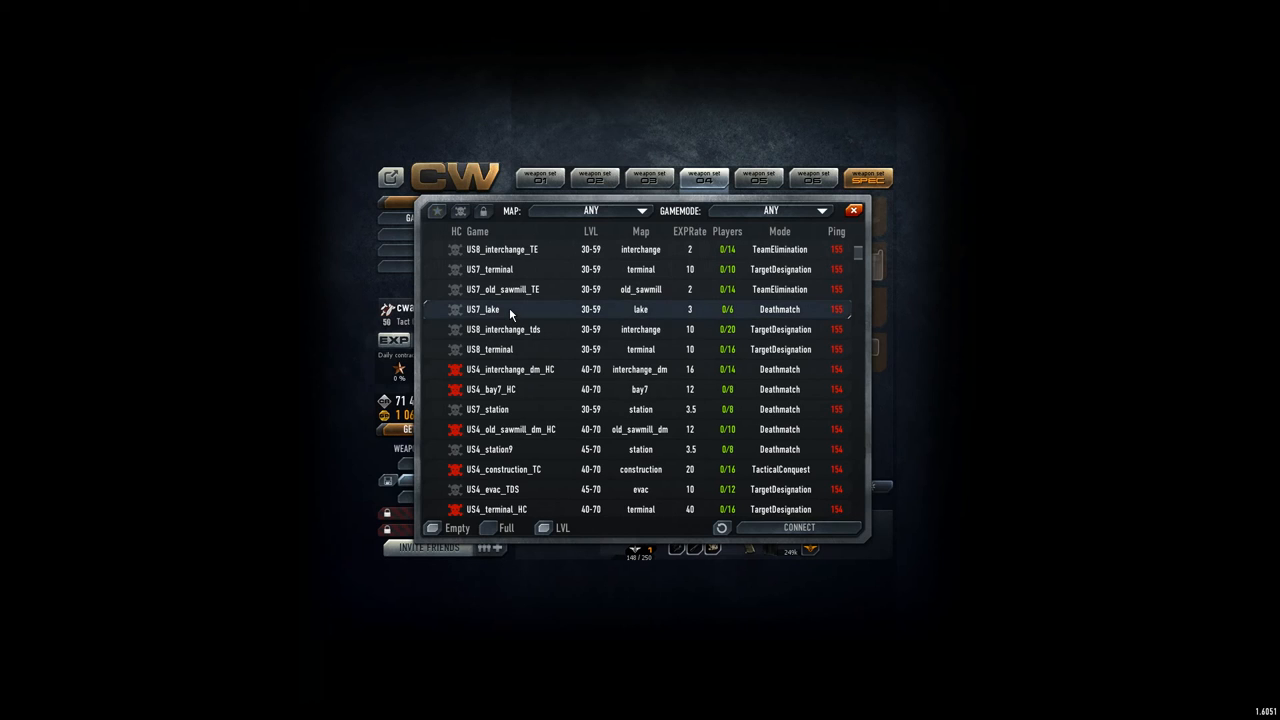
mouse_move(503, 349)
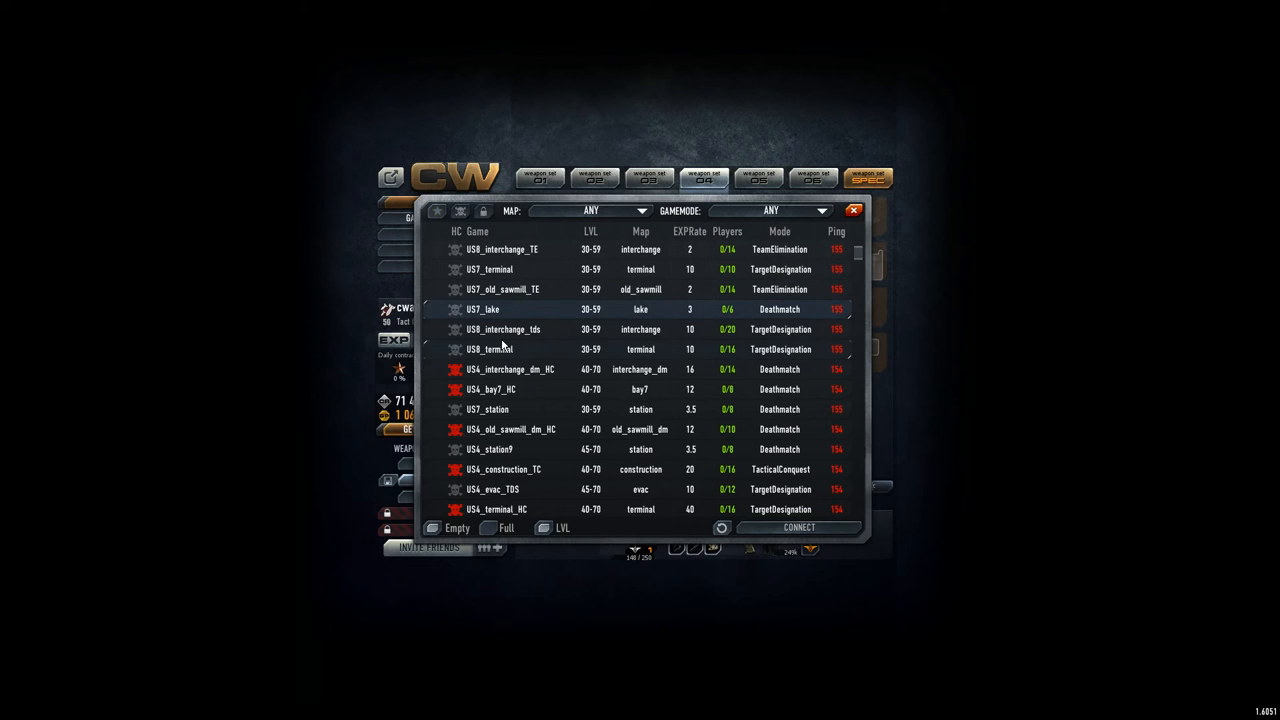
left_click(495, 349)
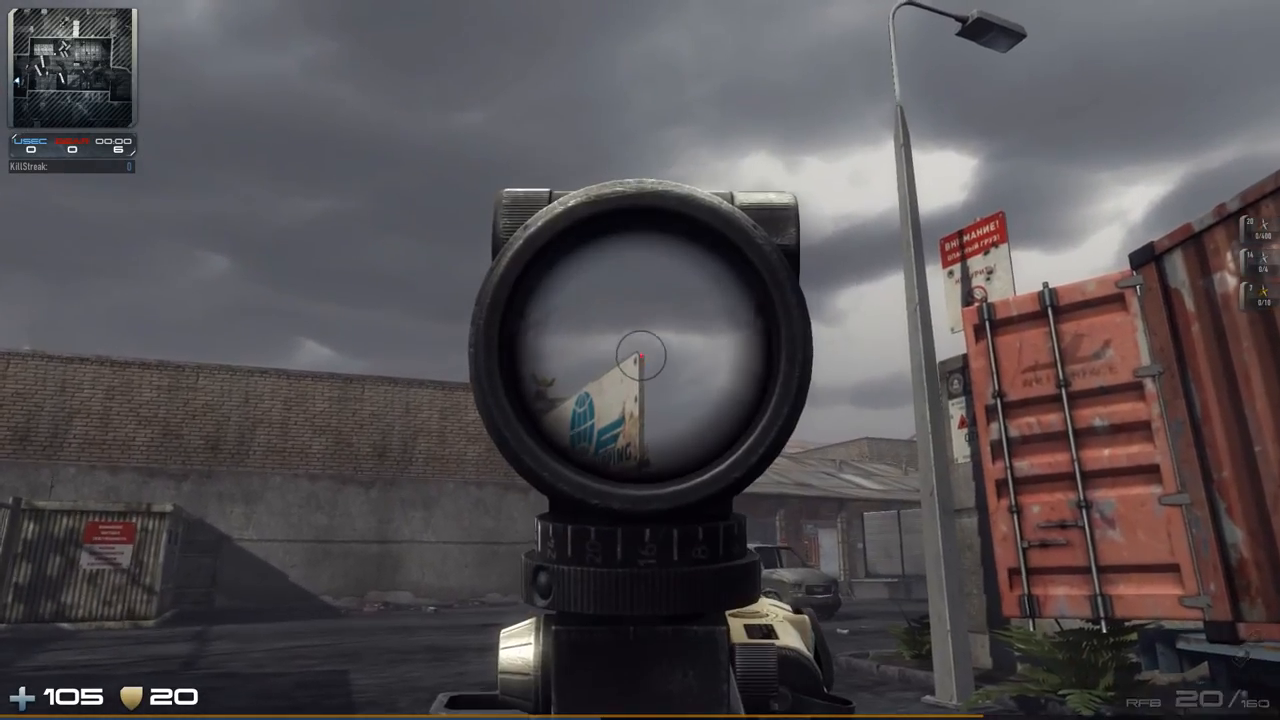
Step: Fire six scoped rifle shots at the sign to test recoil, leaving 8 rounds
left_click(640, 350)
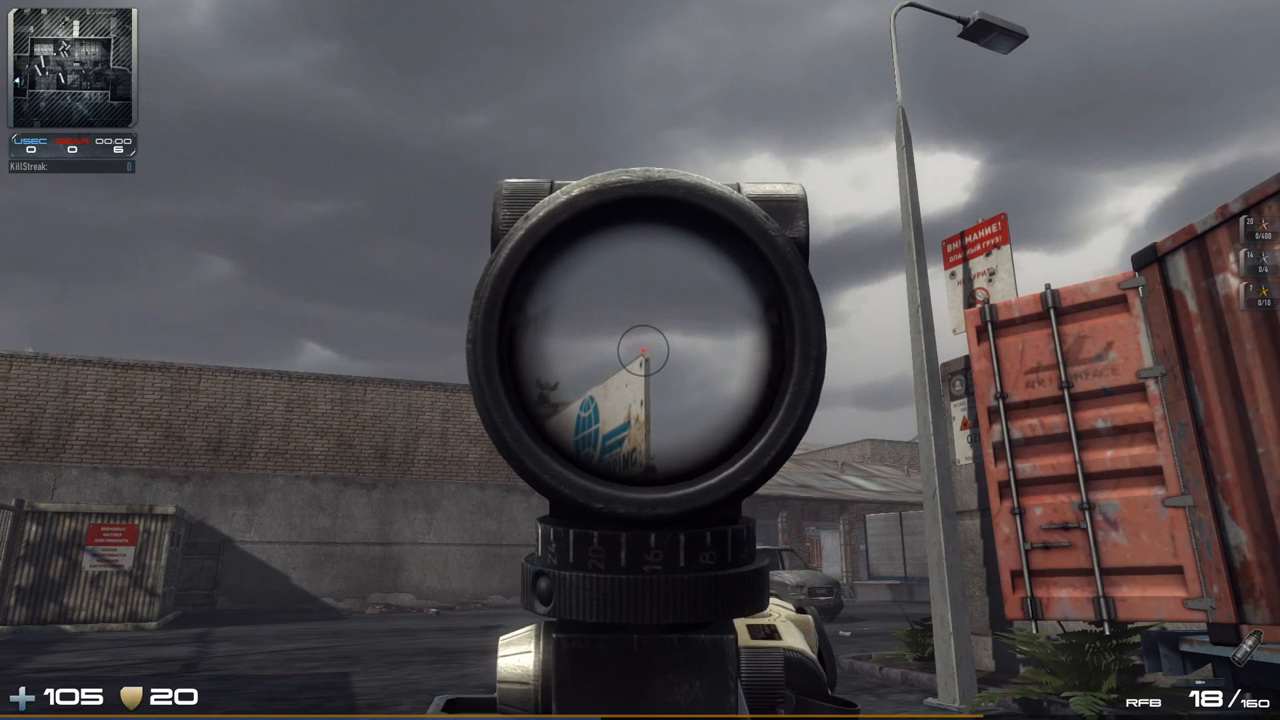
left_click(640, 355)
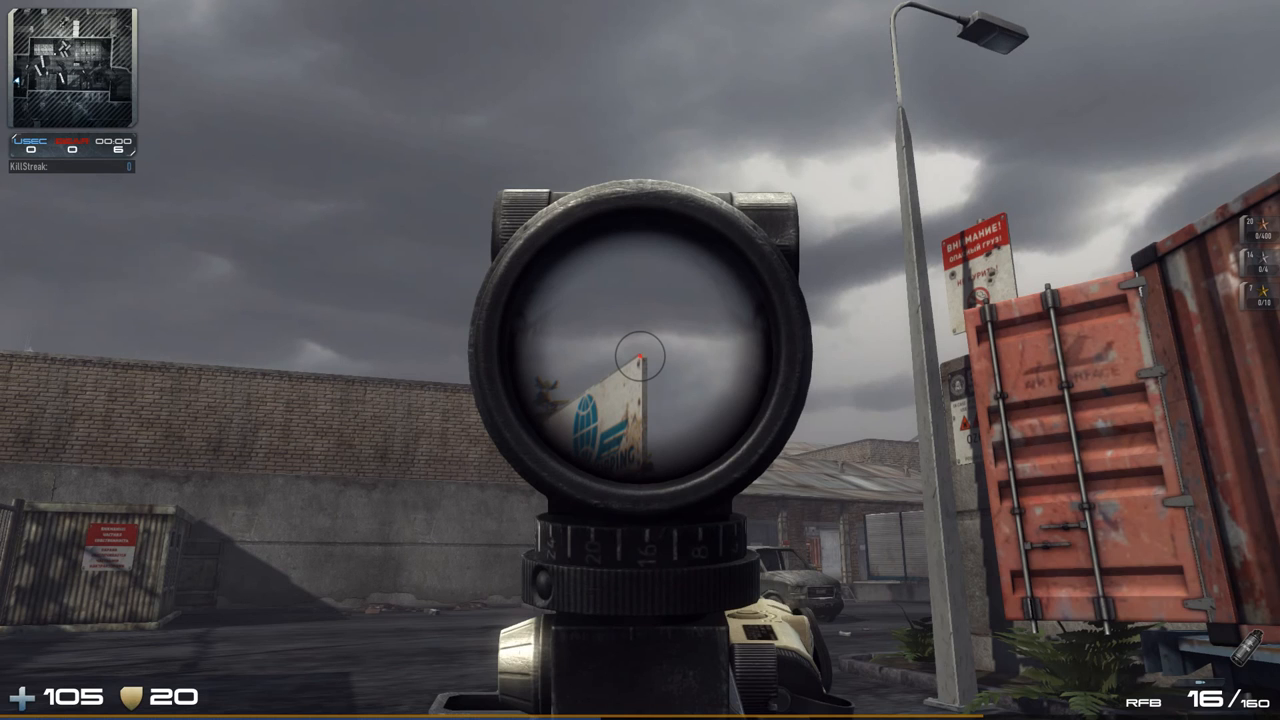
left_click(635, 360)
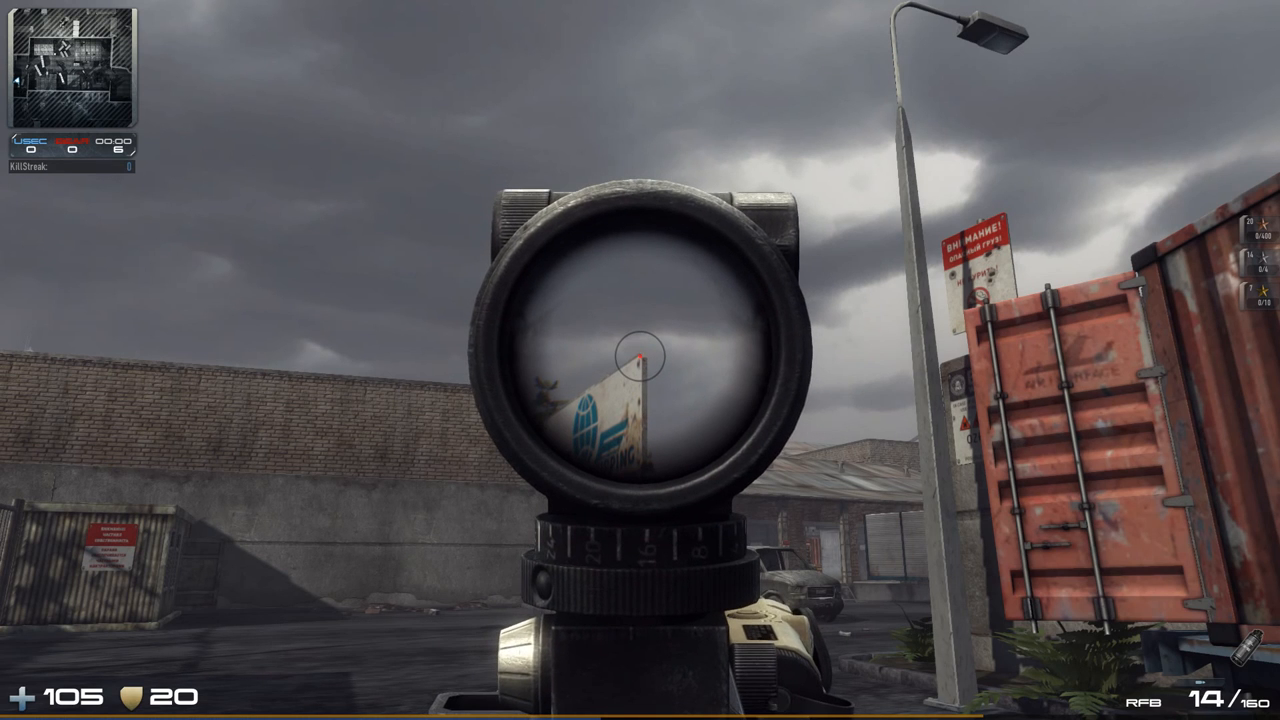
left_click(635, 360)
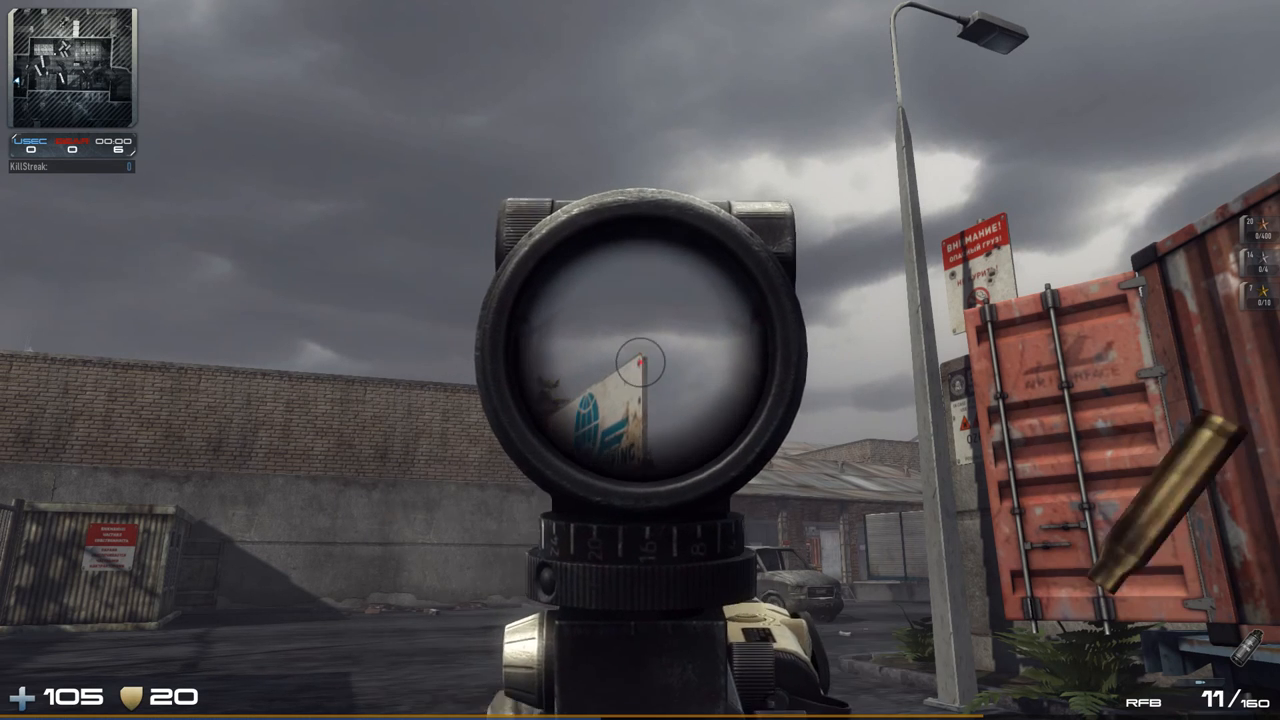
left_click(635, 360)
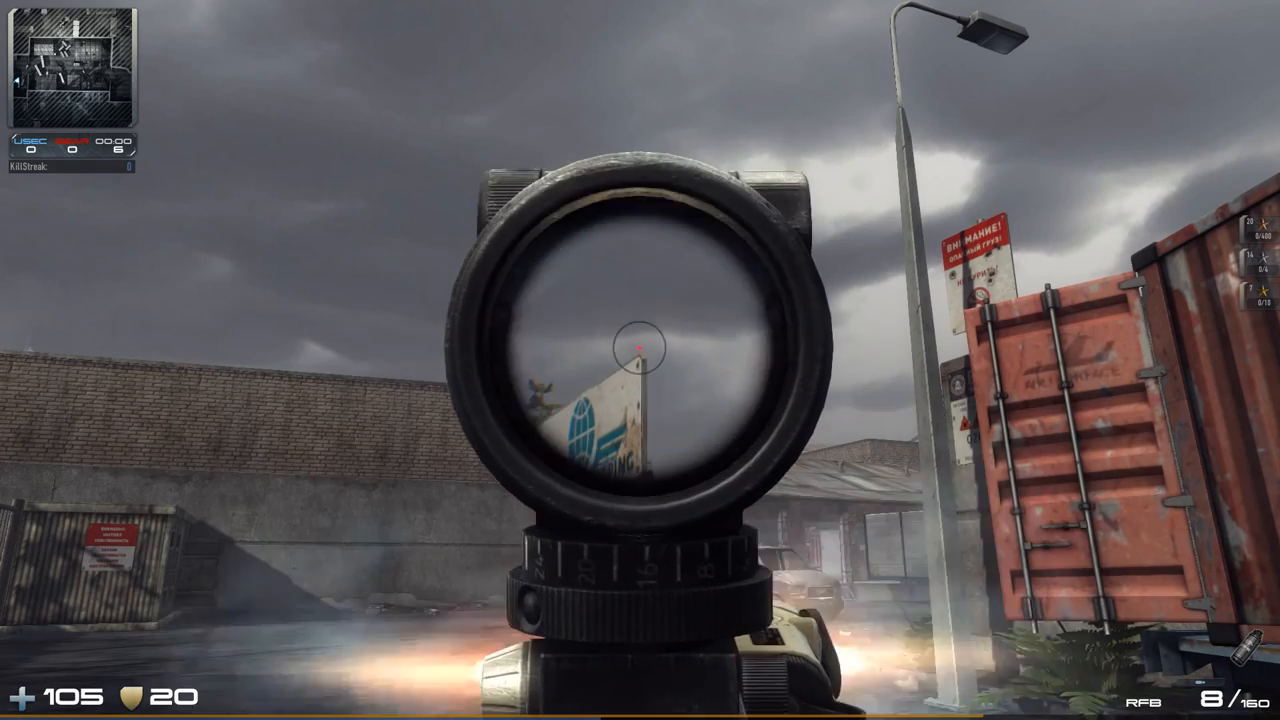
left_click(635, 355)
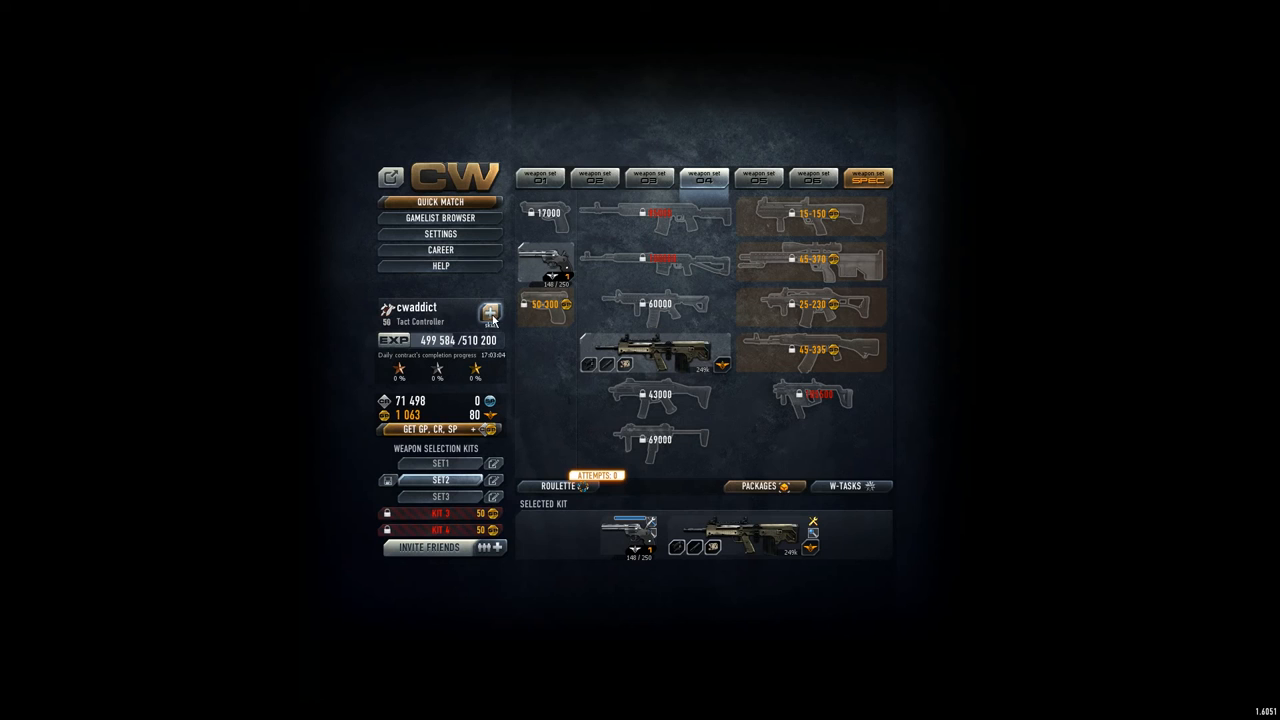
Step: Browse the profile's clan, Top 300 and Favorites rating lists, then reopen the Skills page
left_click(489, 313)
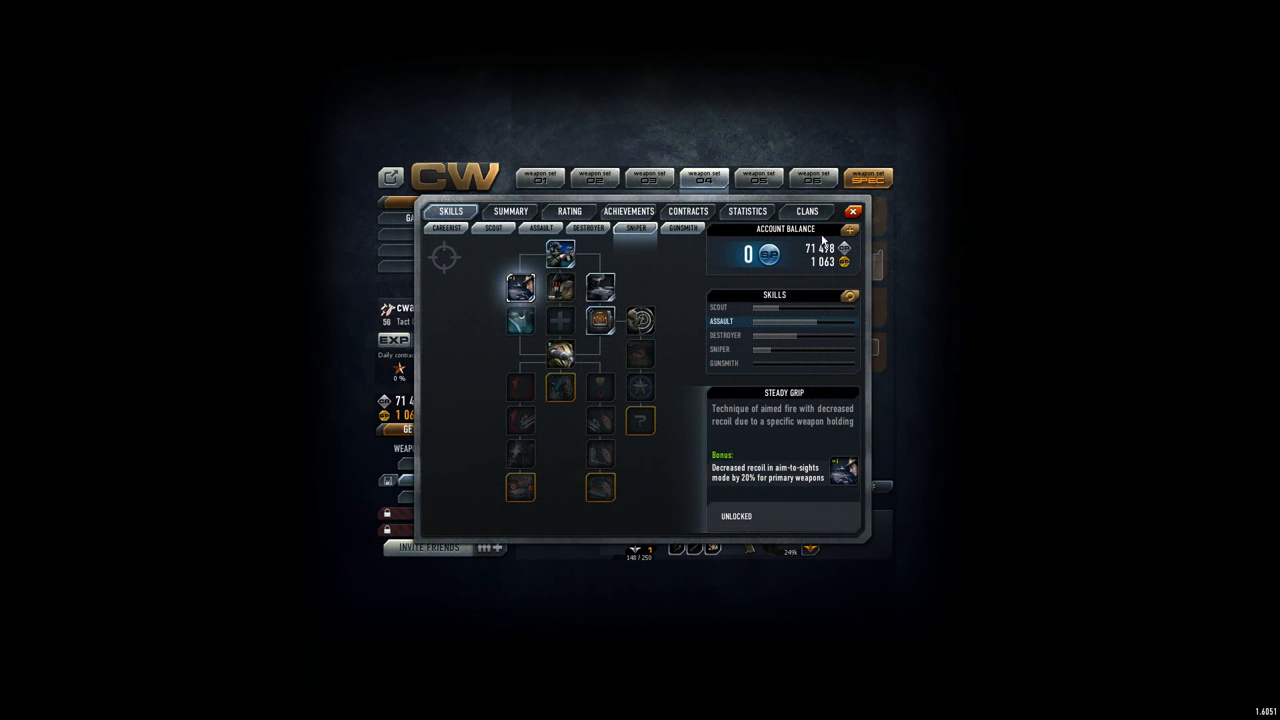
left_click(807, 211)
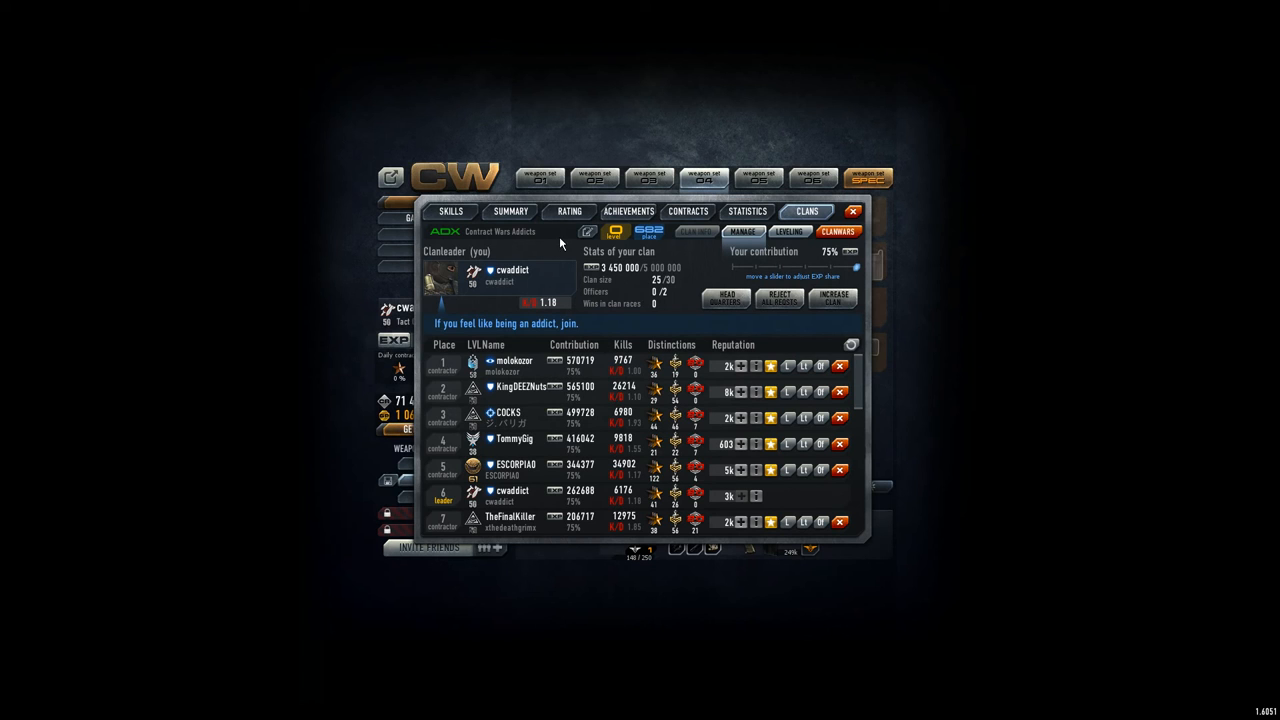
left_click(568, 211)
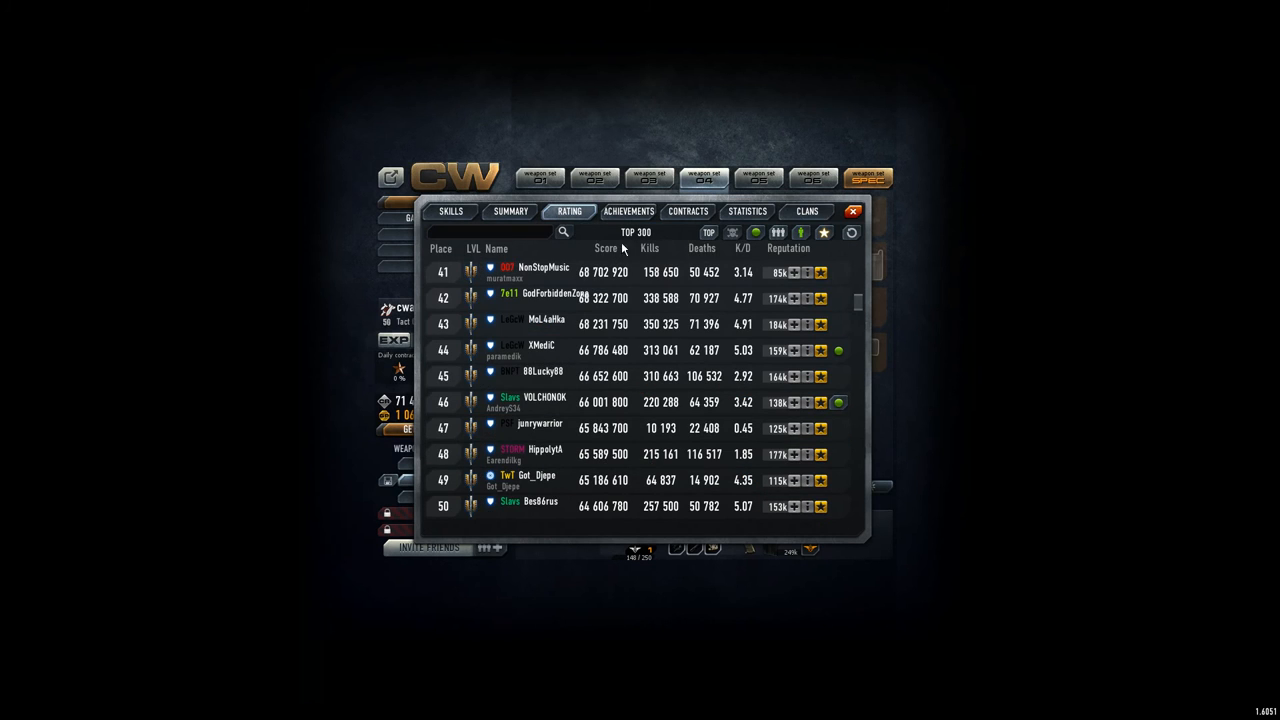
mouse_move(843, 392)
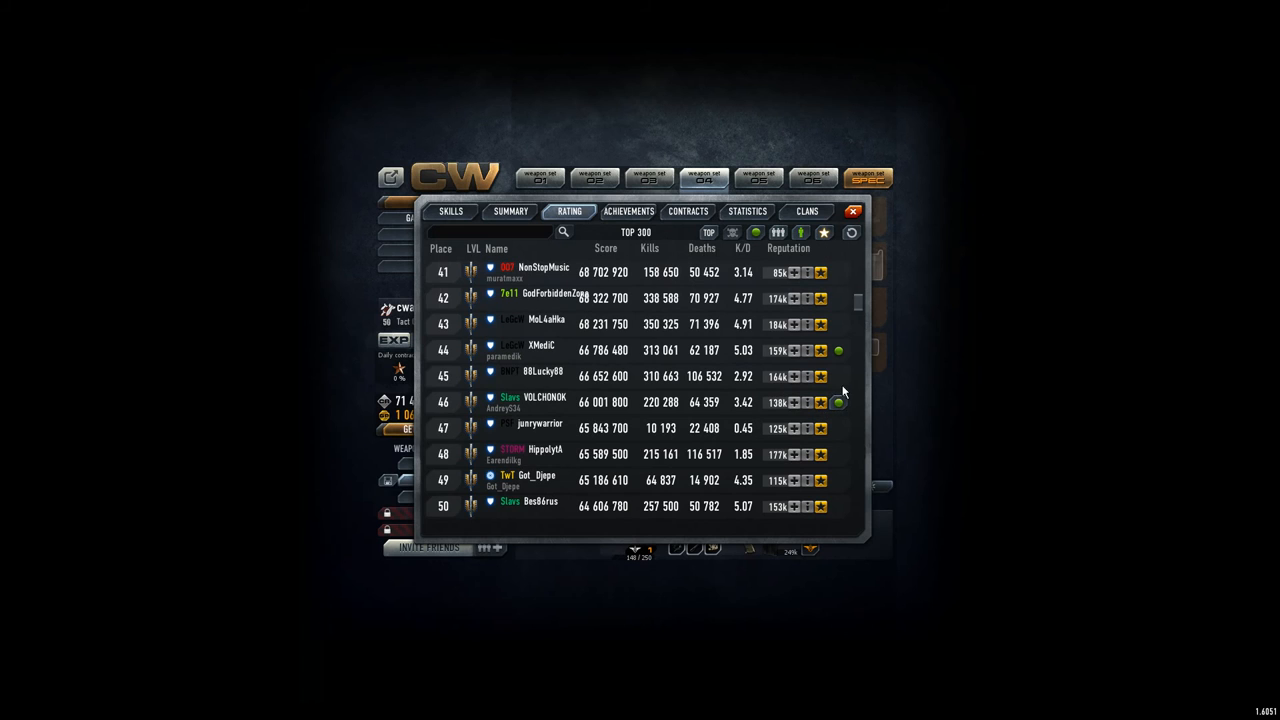
mouse_move(820, 293)
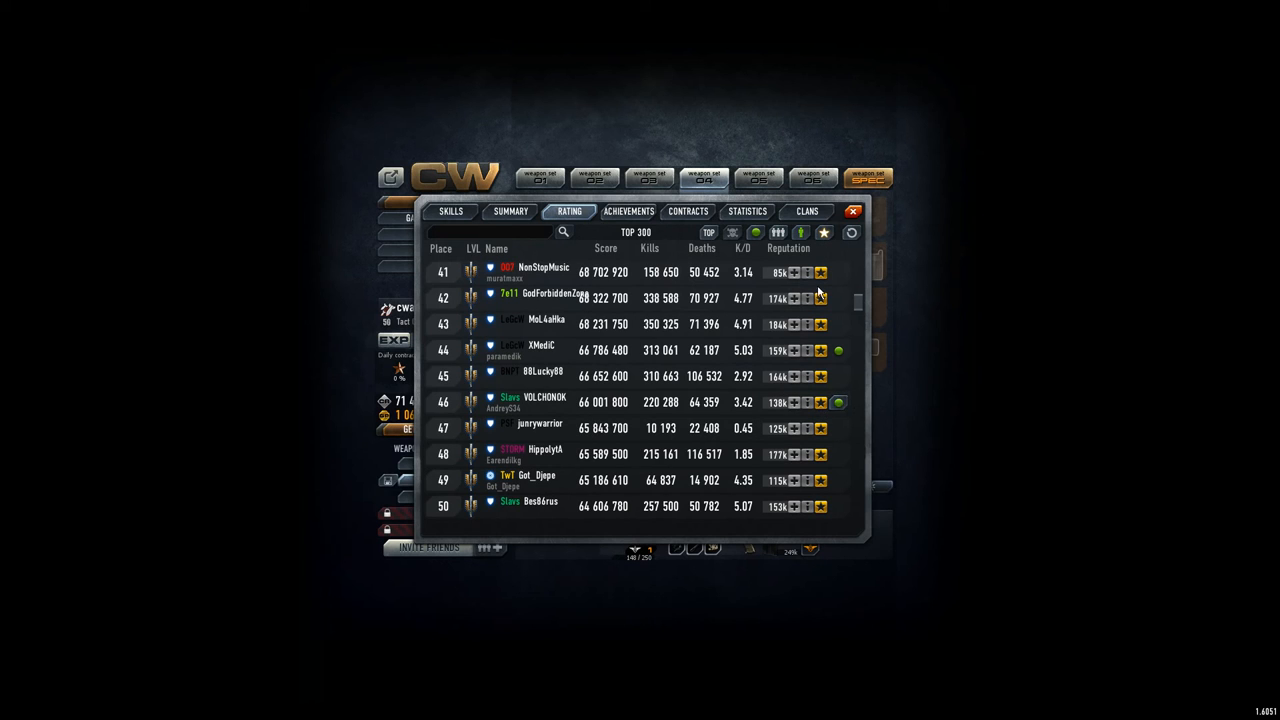
left_click(822, 232)
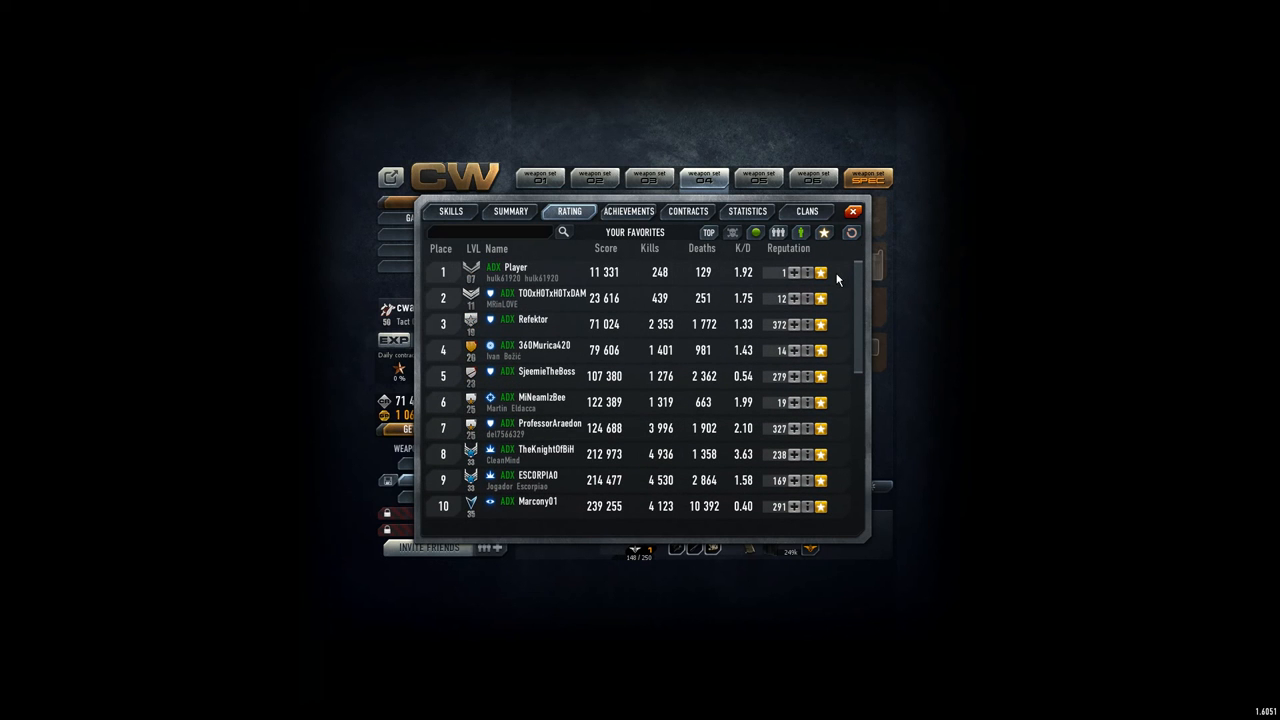
left_click(450, 211)
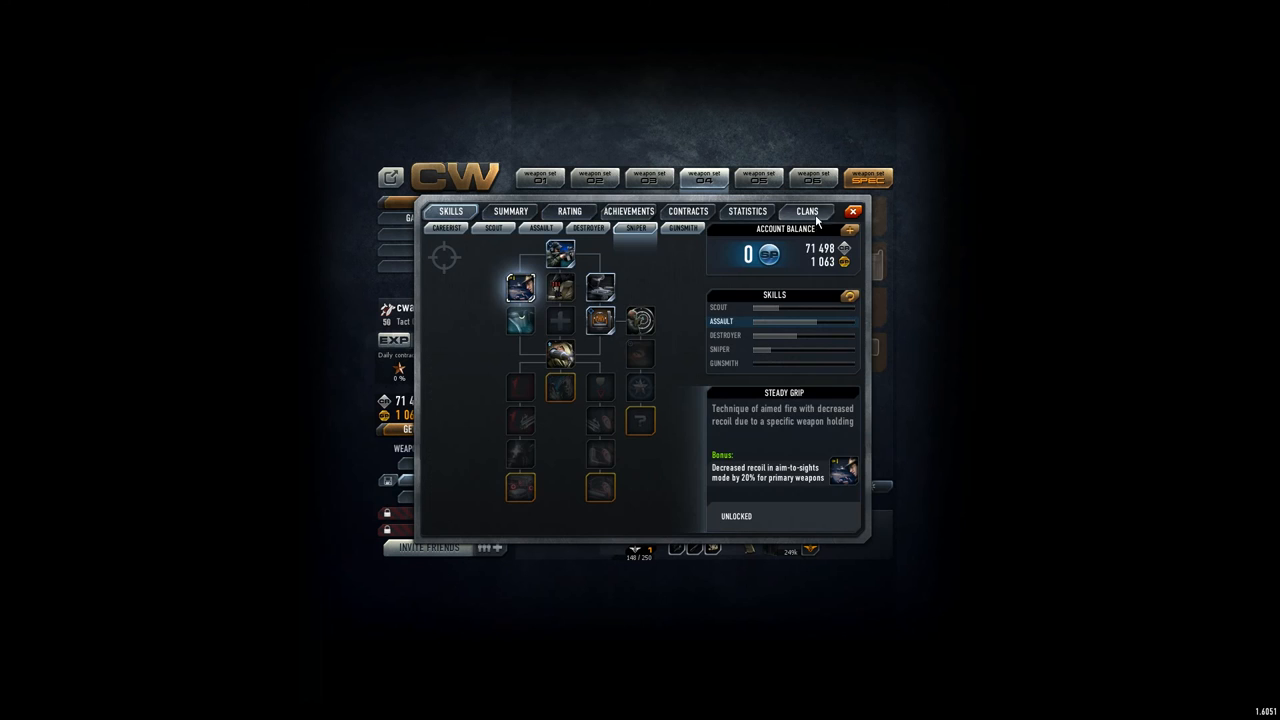
Step: Close the profile and sort the TeamElimination server list (old_sawmill, lighthouse, interchange, evac)
left_click(863, 211)
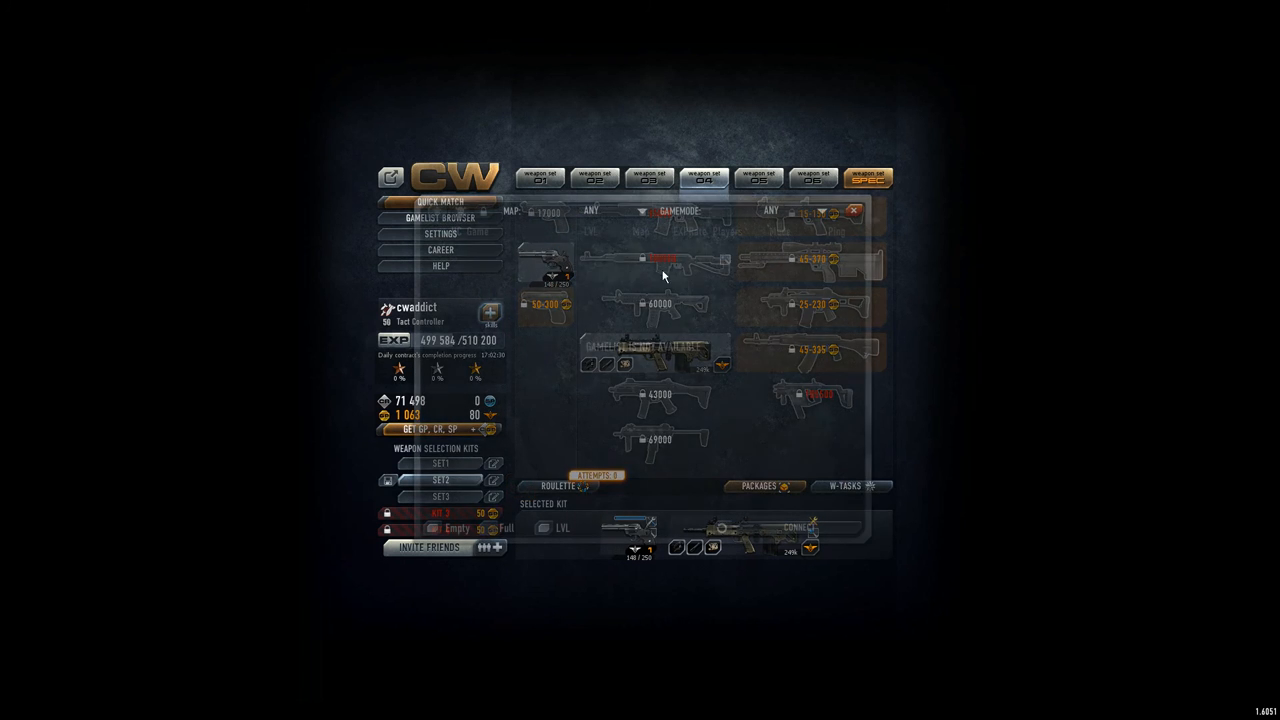
left_click(434, 217)
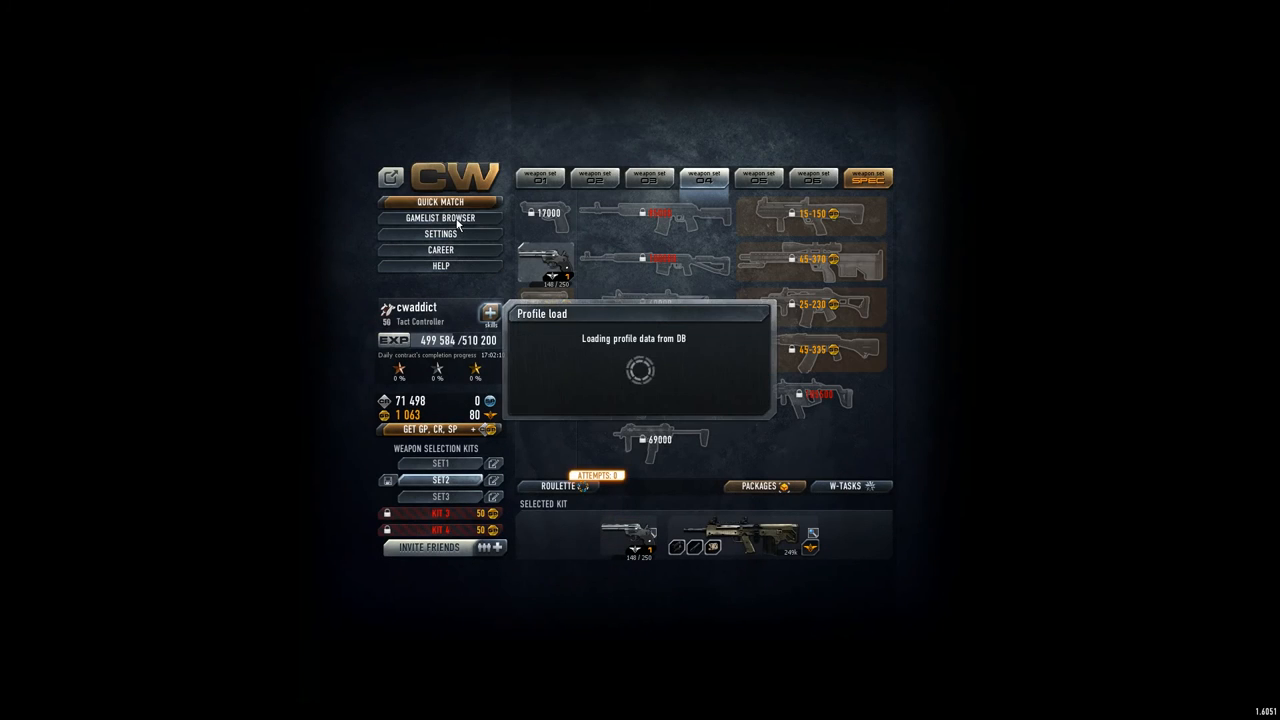
left_click(440, 218)
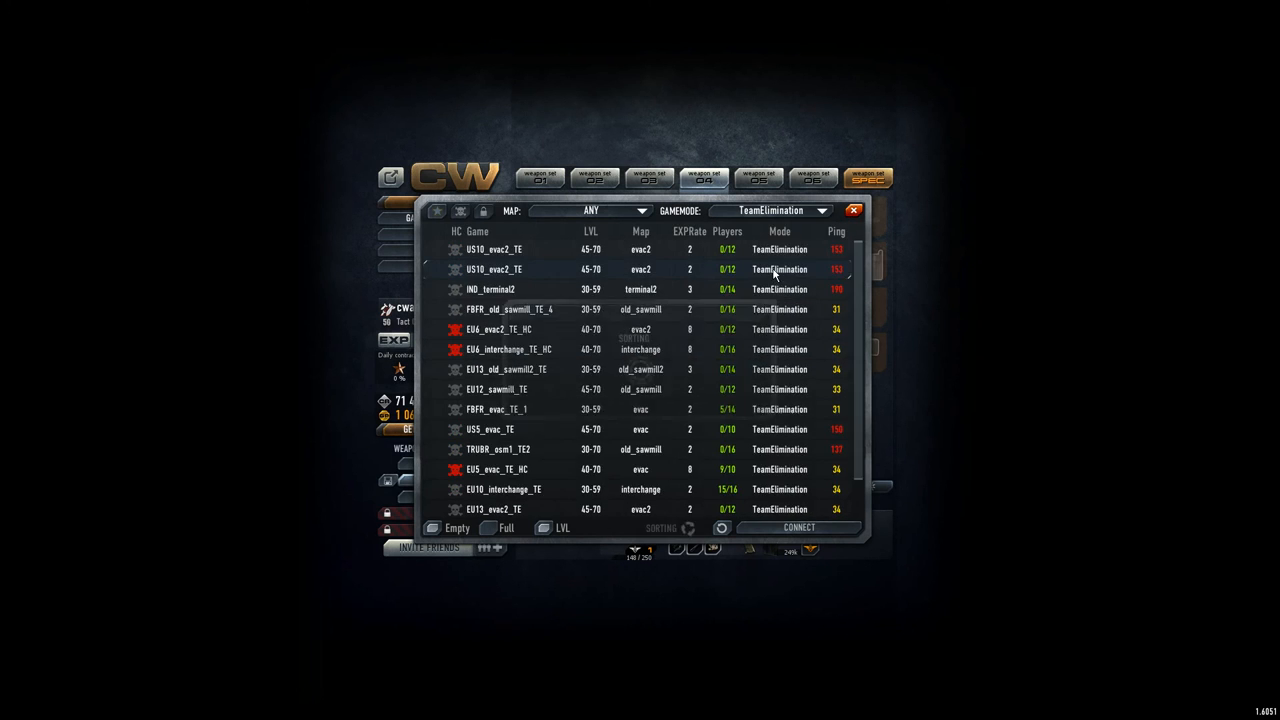
left_click(433, 528)
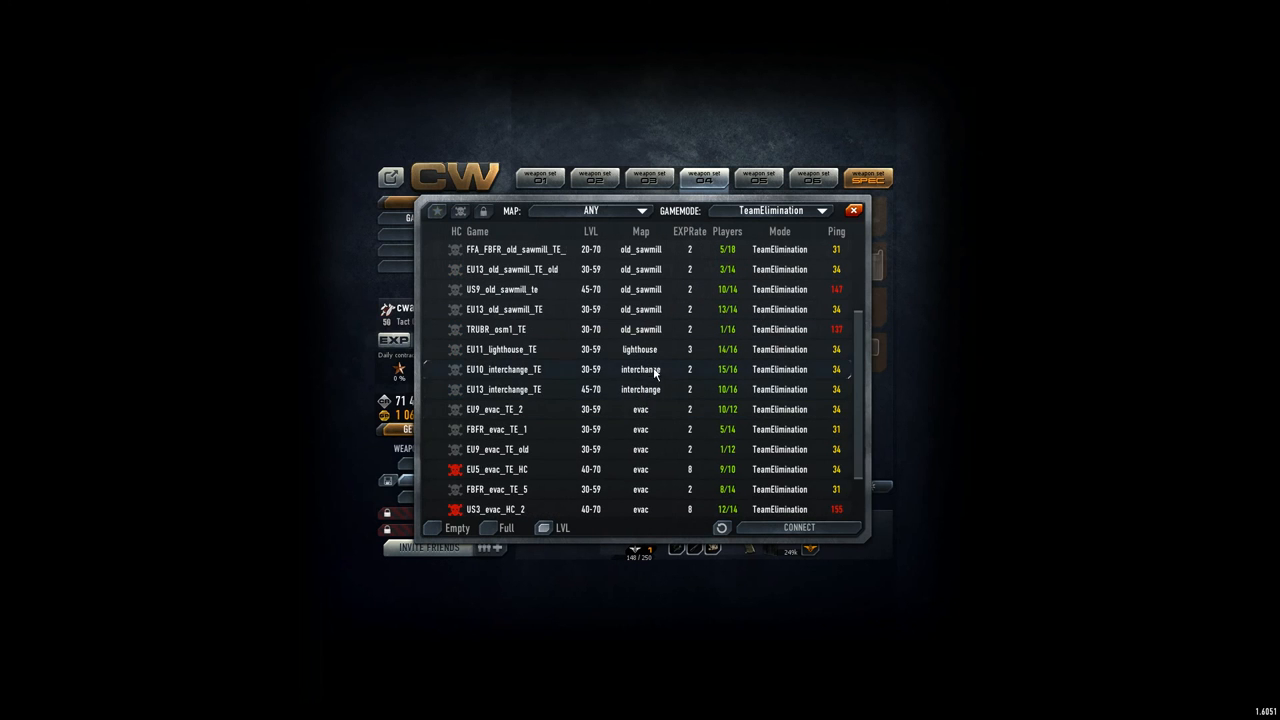
mouse_move(640, 375)
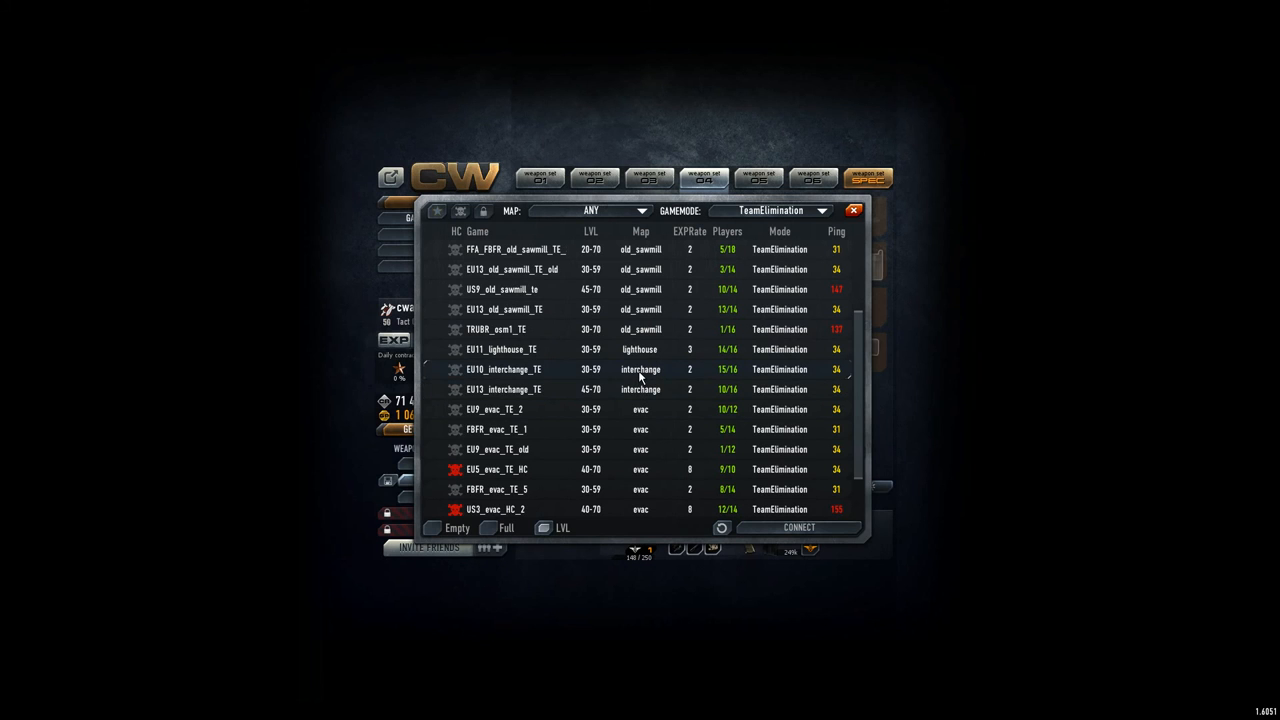
Step: Connect to the EU11_lighthouse_TE server and wait for Lighthouse to load
left_click(798, 527)
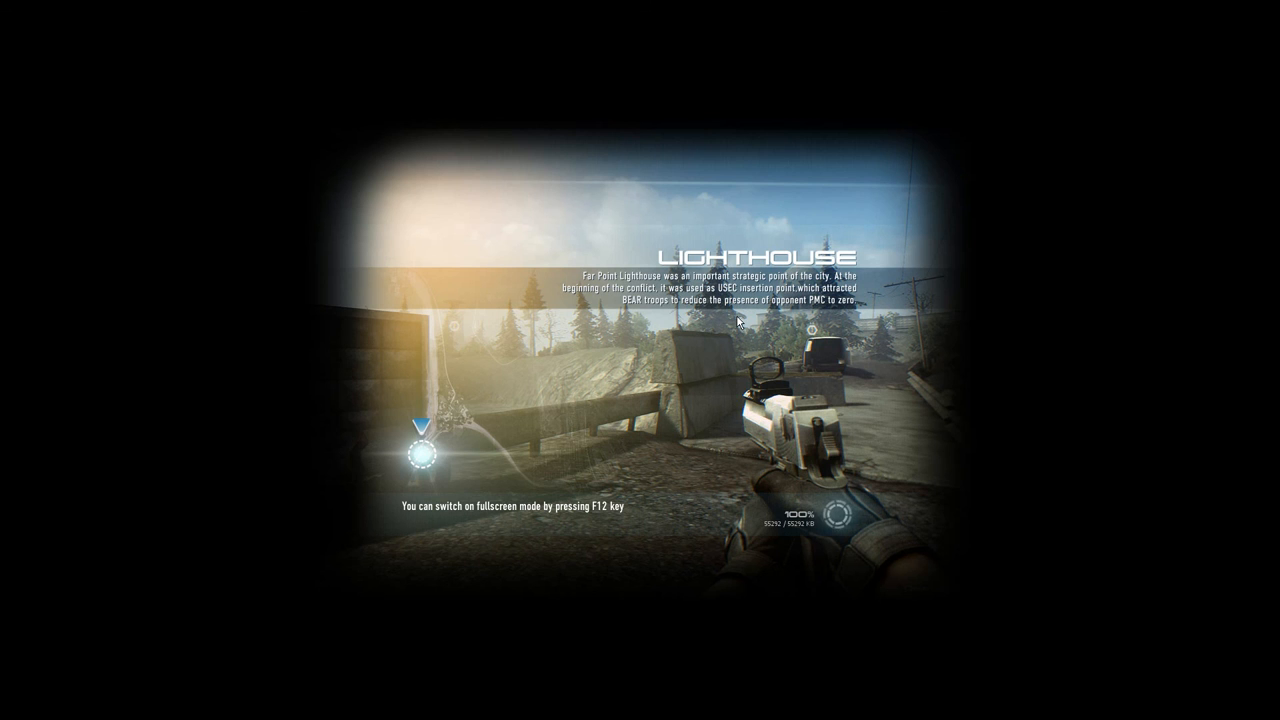
mouse_move(730, 364)
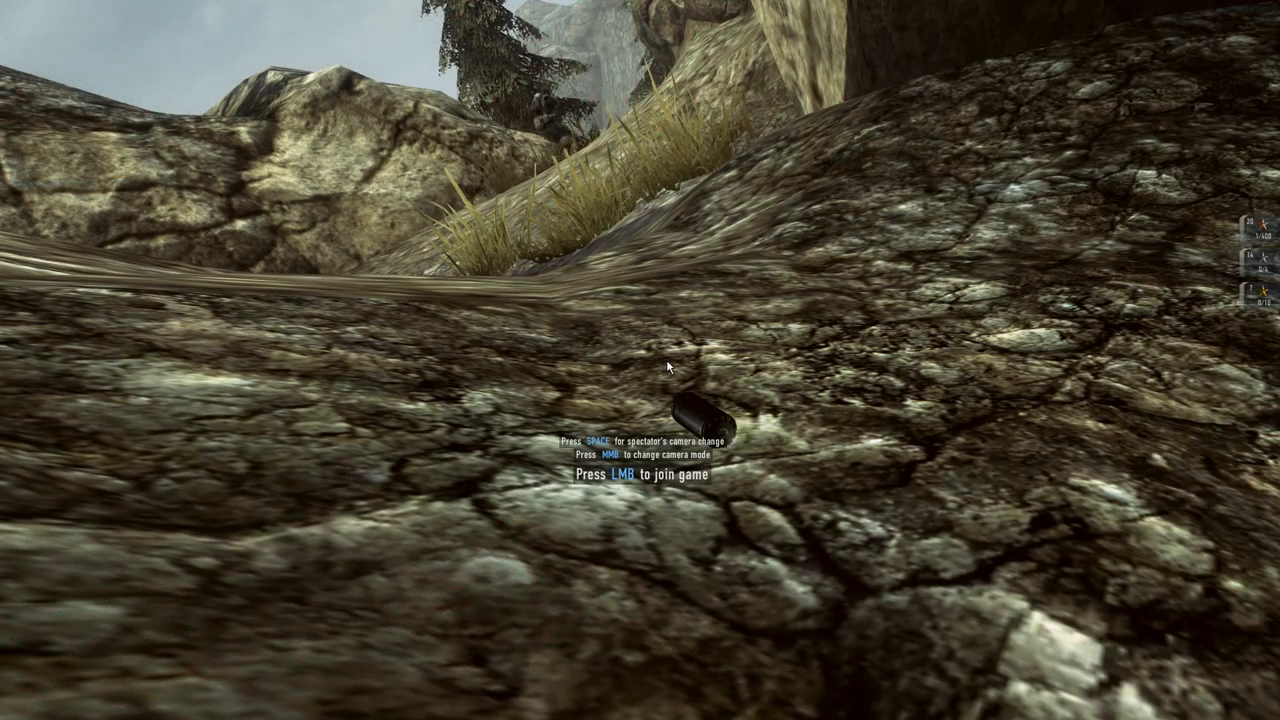
Step: Rejoin from spectating and fire two scoped shots at an enemy from behind rocks
left_click(668, 368)
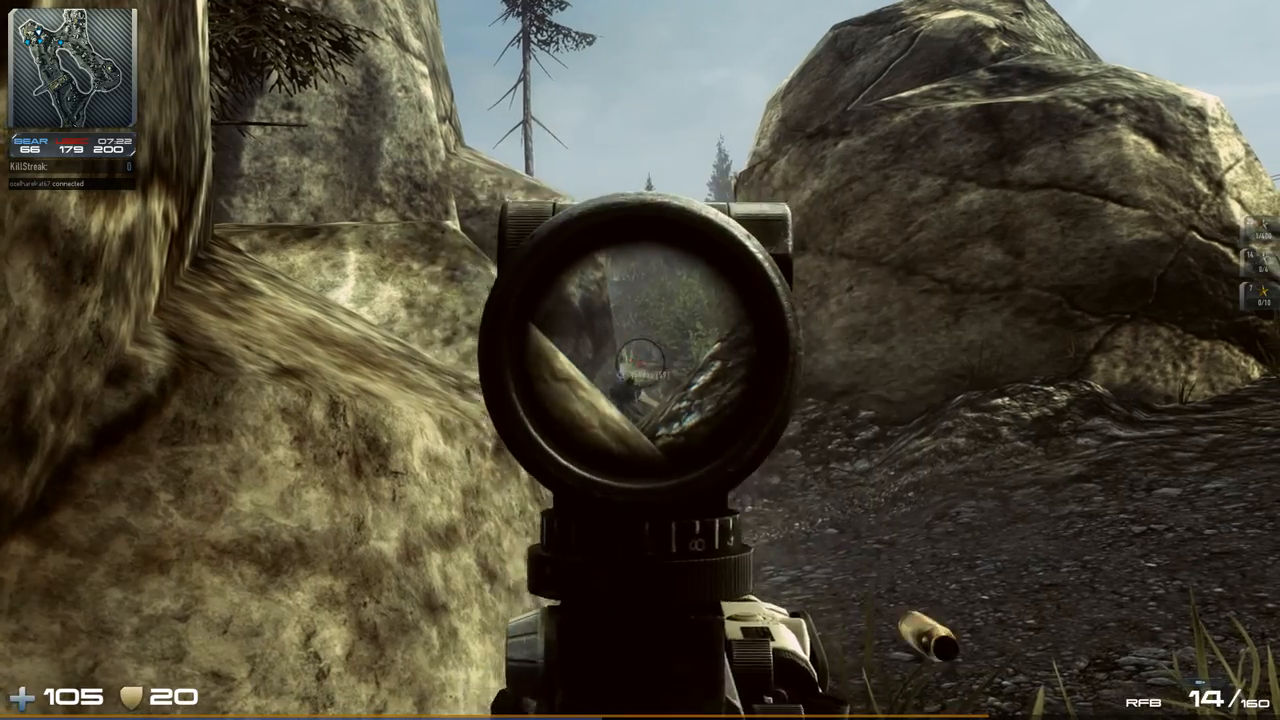
left_click(640, 360)
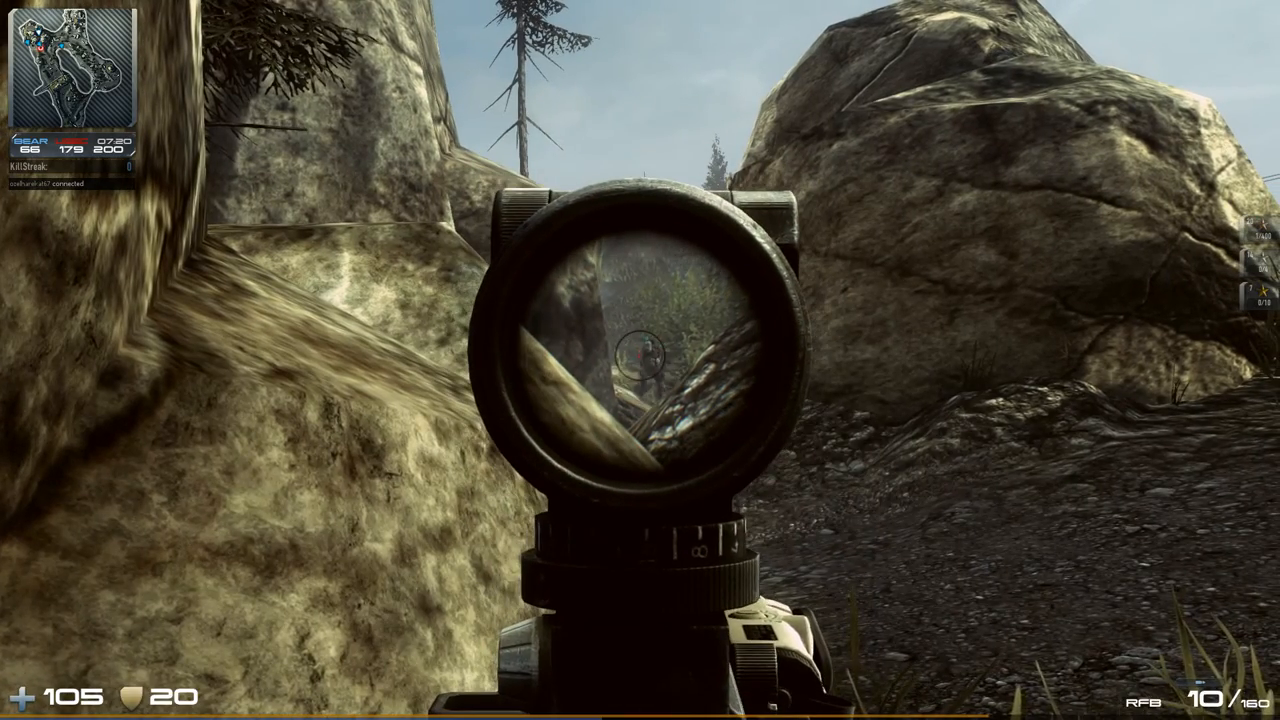
left_click(640, 360)
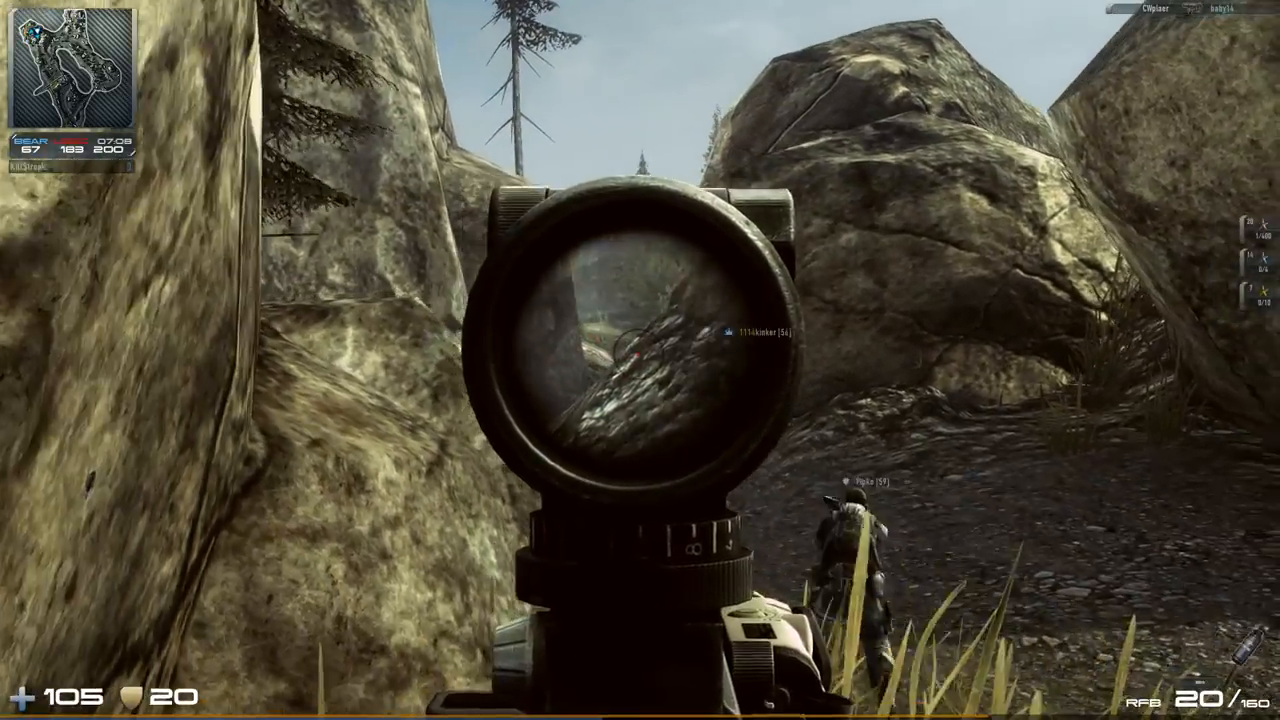
Step: Keep firing scoped shots at the enemy players until the match ends
left_click(640, 350)
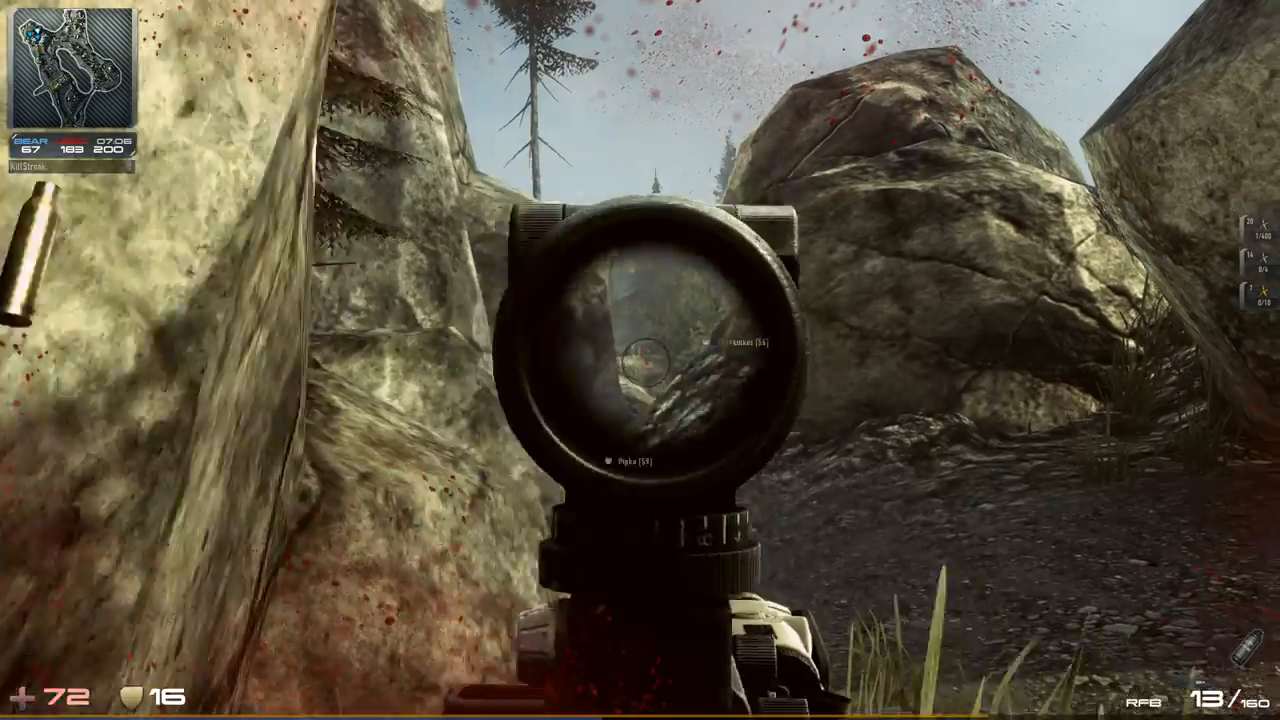
left_click(640, 360)
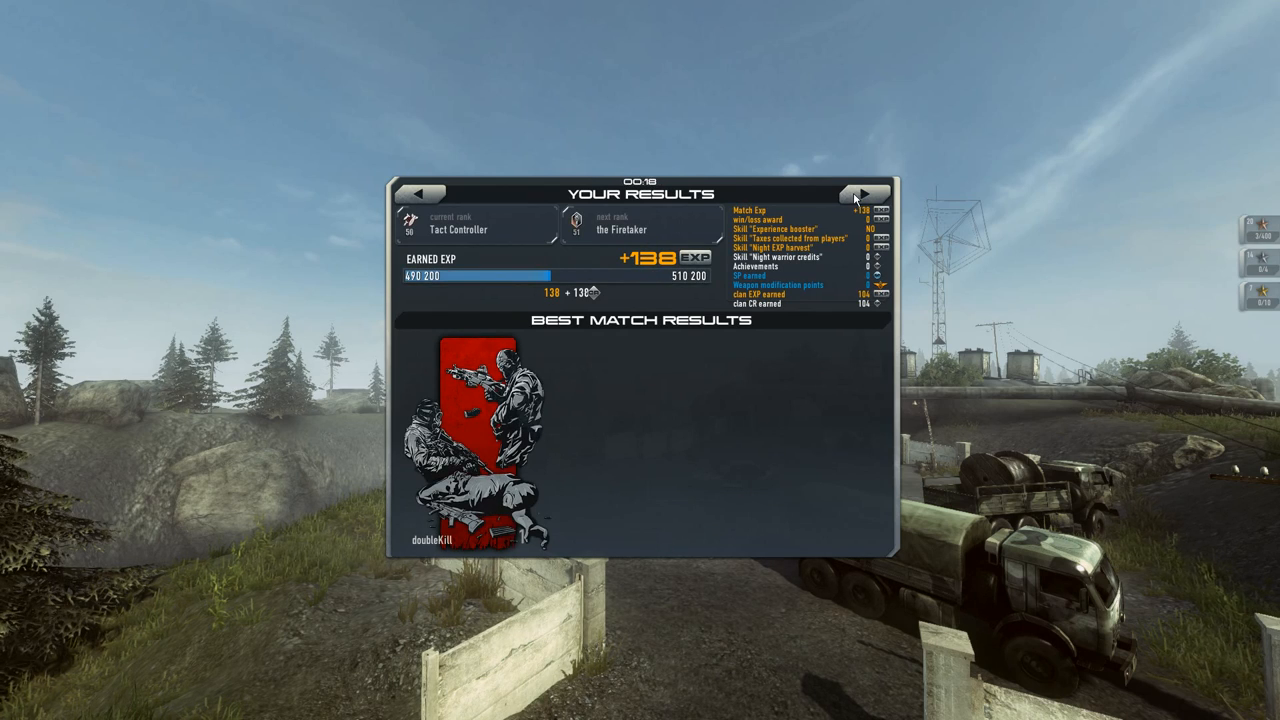
Step: Dismiss the +138 EXP results screen and return to the main menu showing 499,618 EXP
left_click(866, 194)
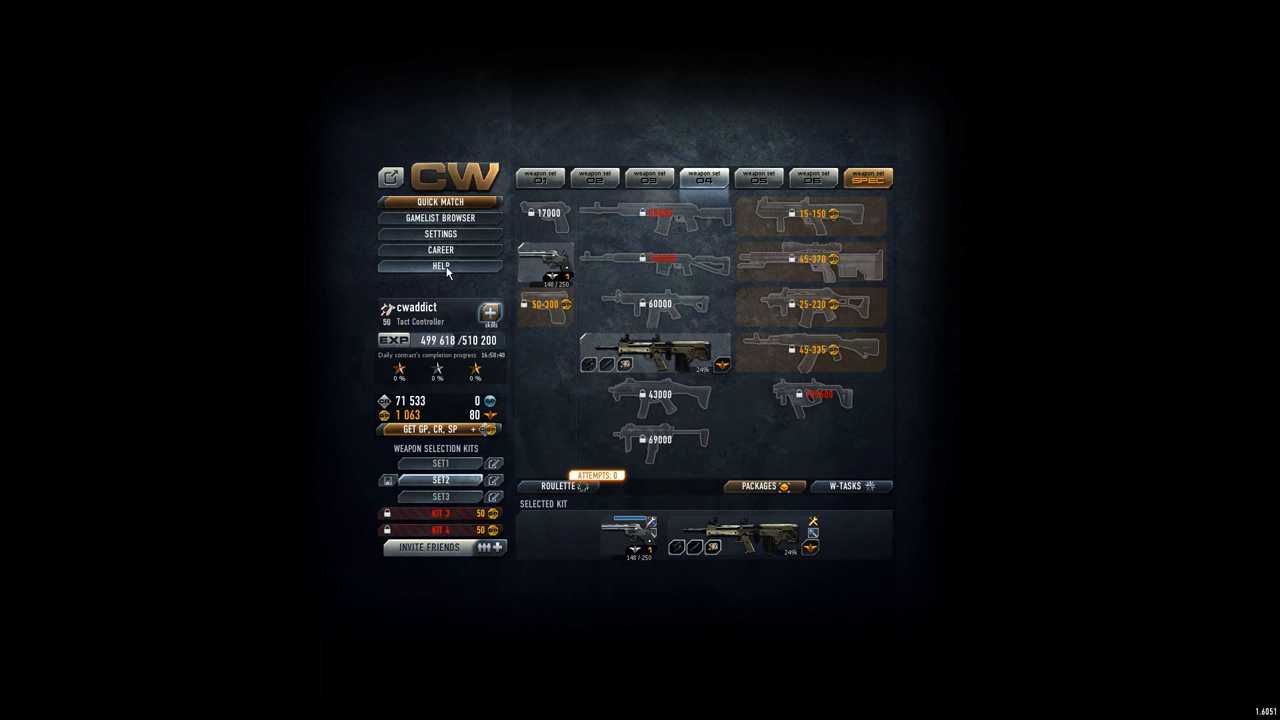
mouse_move(670, 360)
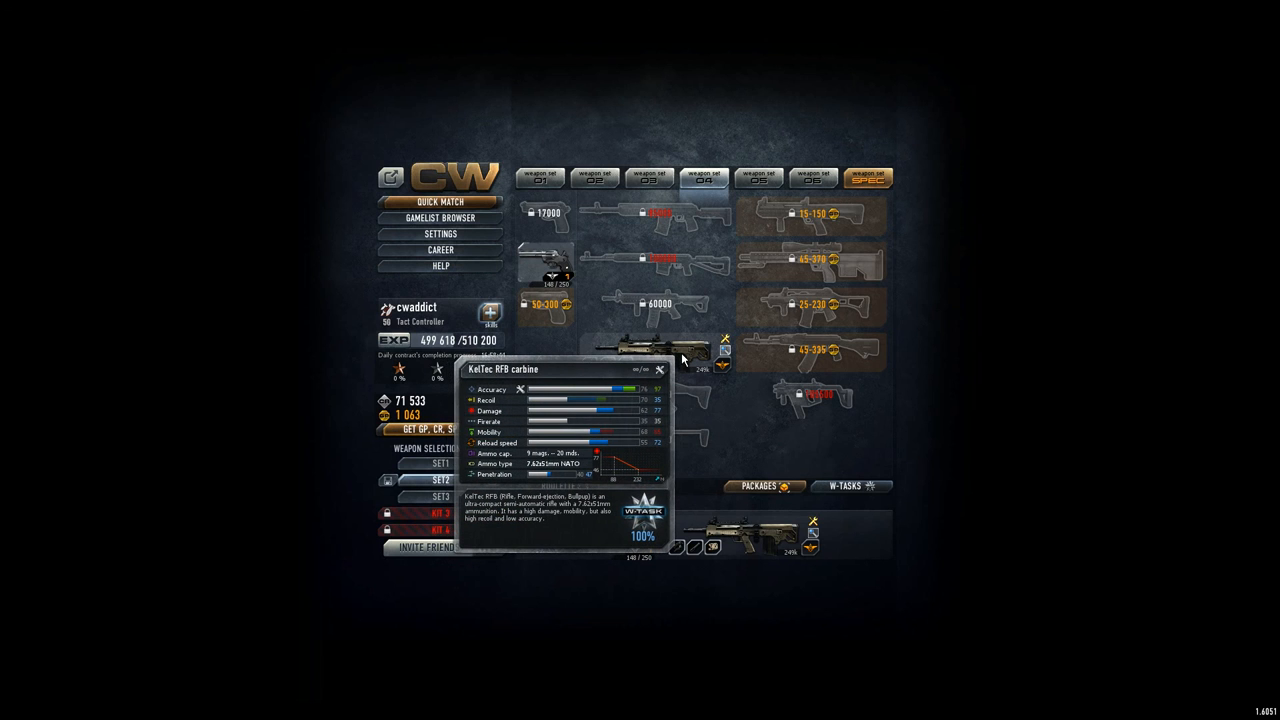
left_click(655, 372)
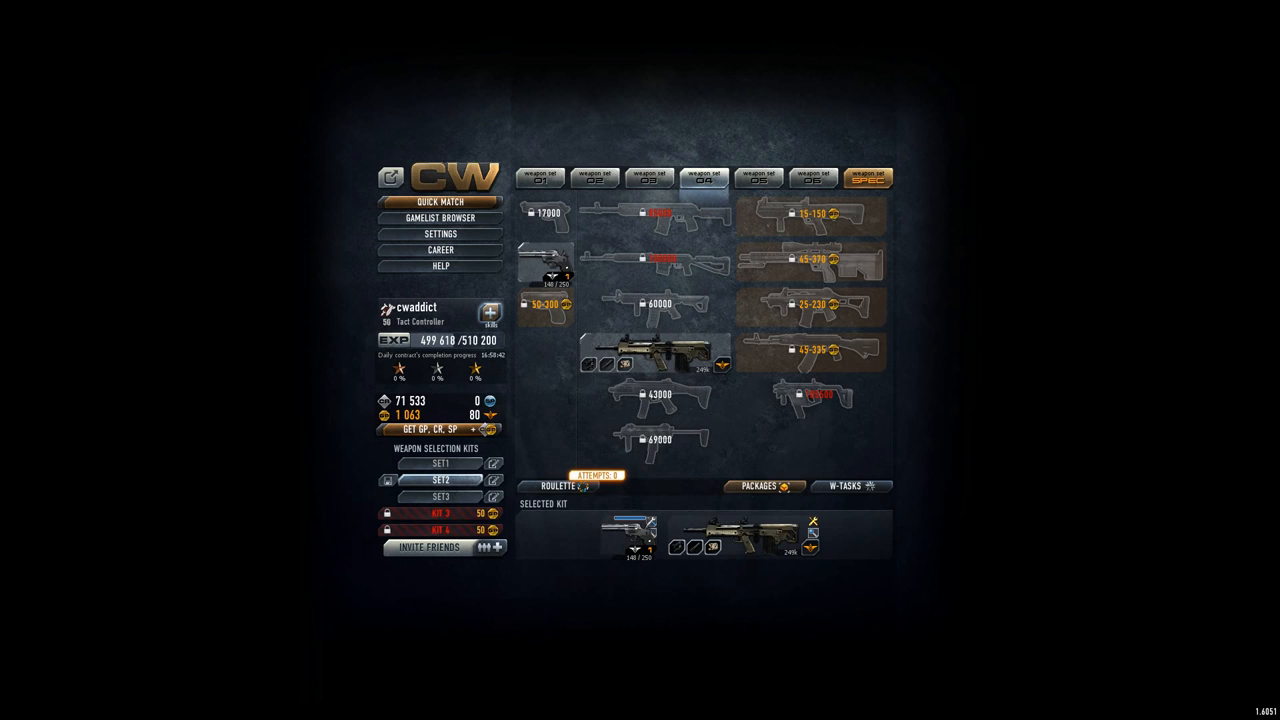